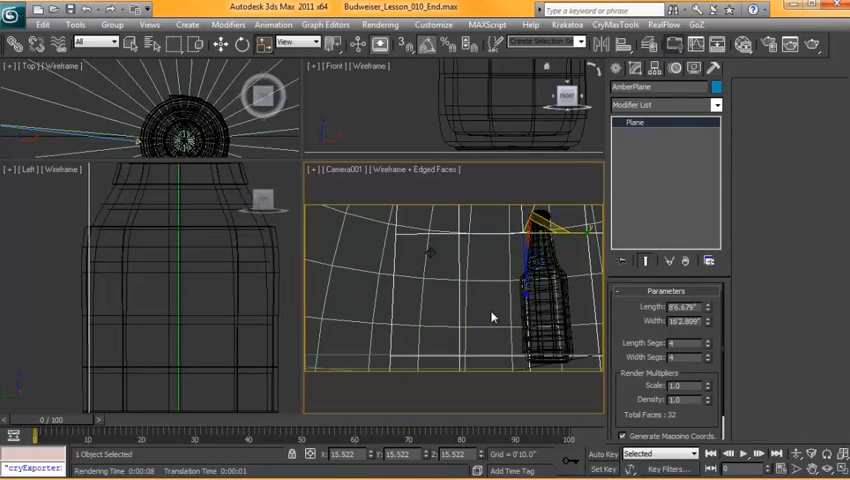
mouse_move(430, 254)
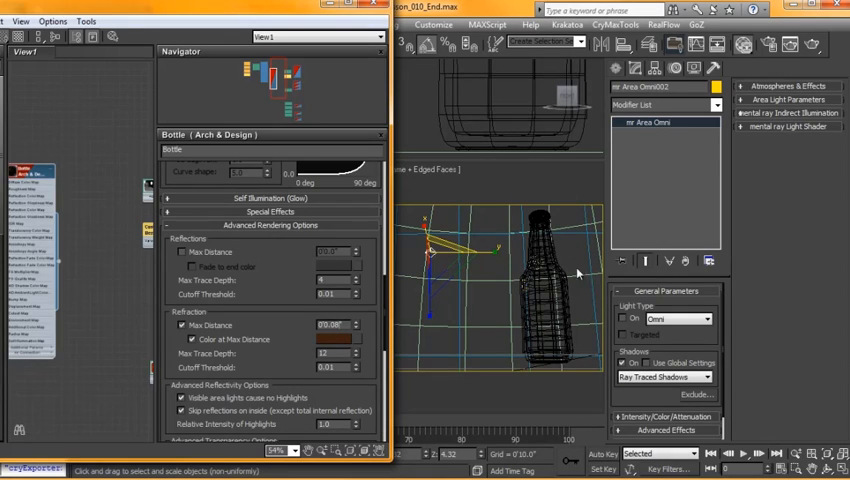
mouse_move(423, 305)
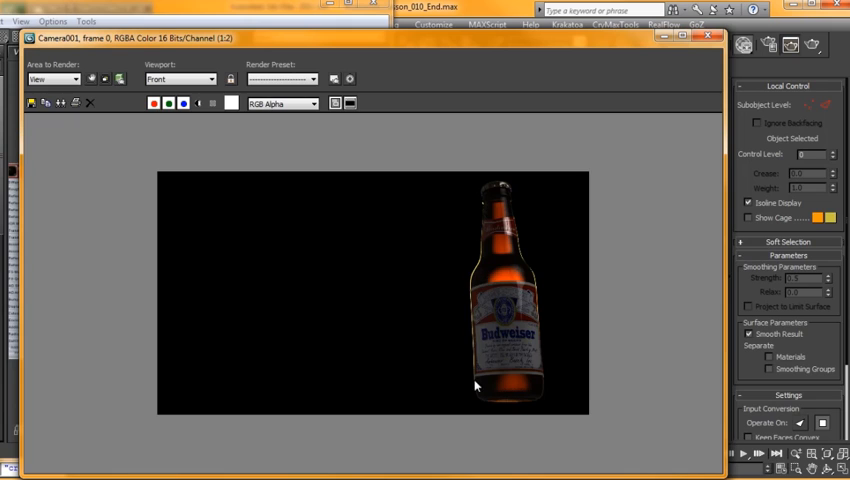
mouse_move(500, 188)
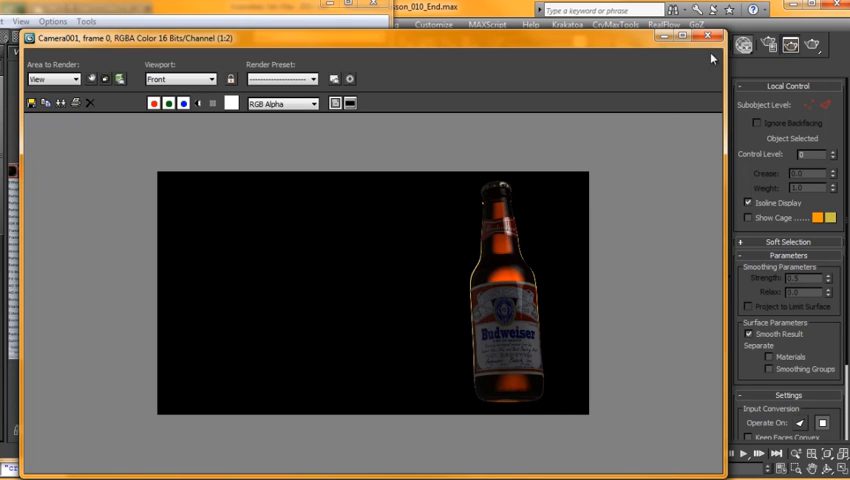
Step: Close the Rendered Frame Window after previewing the Camera001 render of the bottle
click(711, 37)
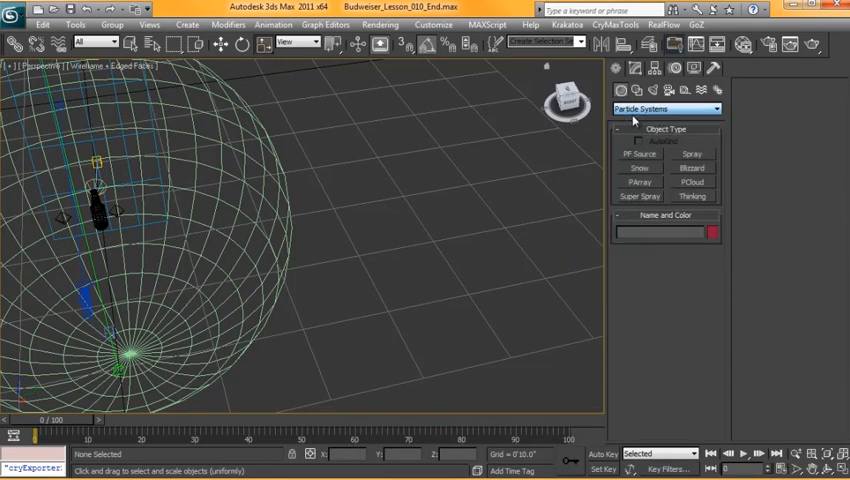
Step: Switch the Create panel from Particle Systems to Standard Primitives
click(664, 109)
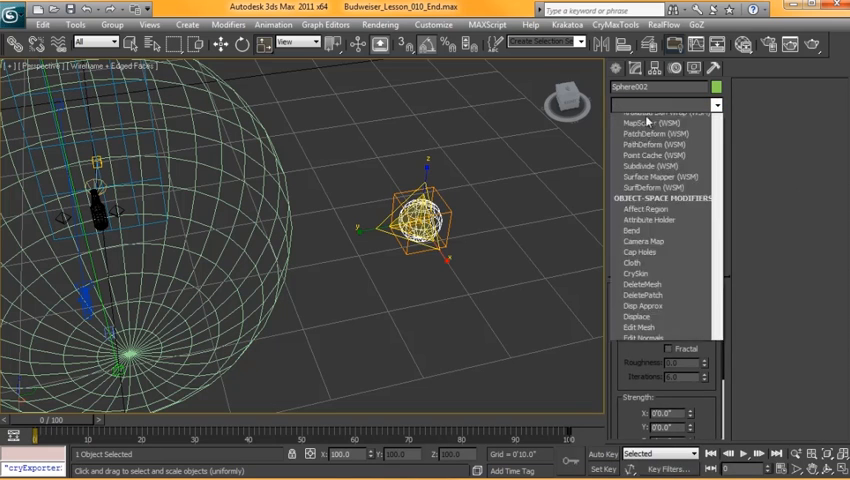
Step: Add an FFD 3x3x3 modifier to Sphere002 and edit its Control Points
scroll(down, 3)
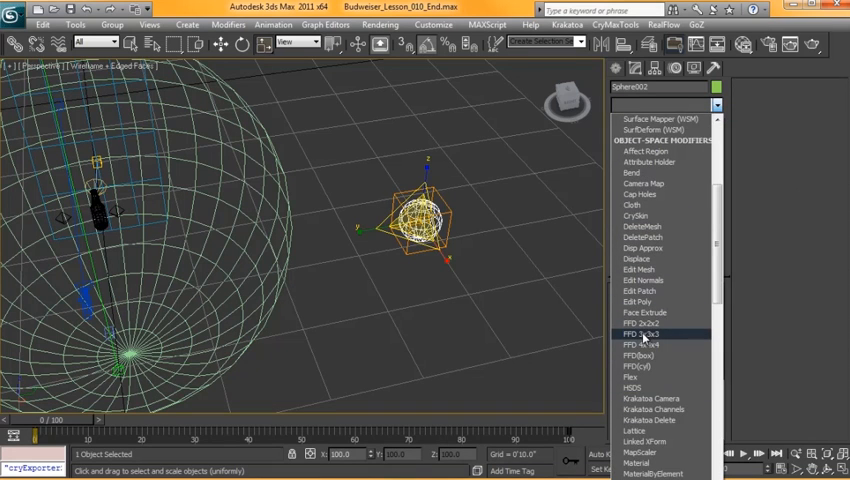
click(641, 334)
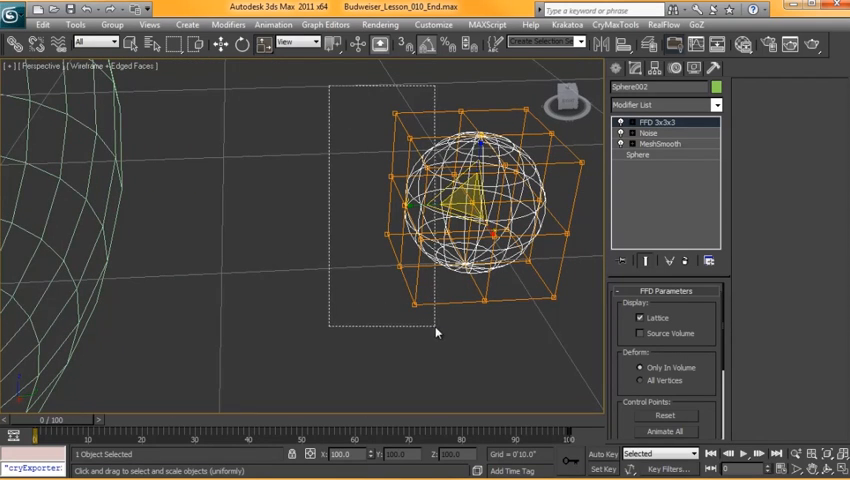
click(621, 122)
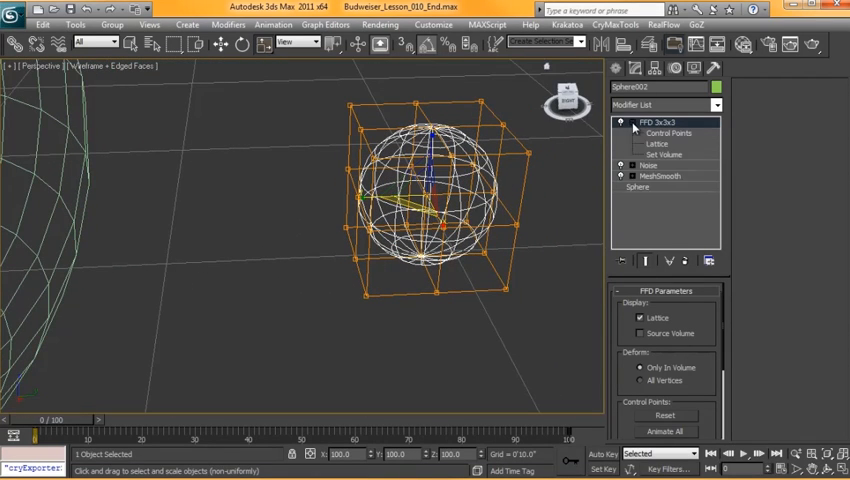
click(670, 133)
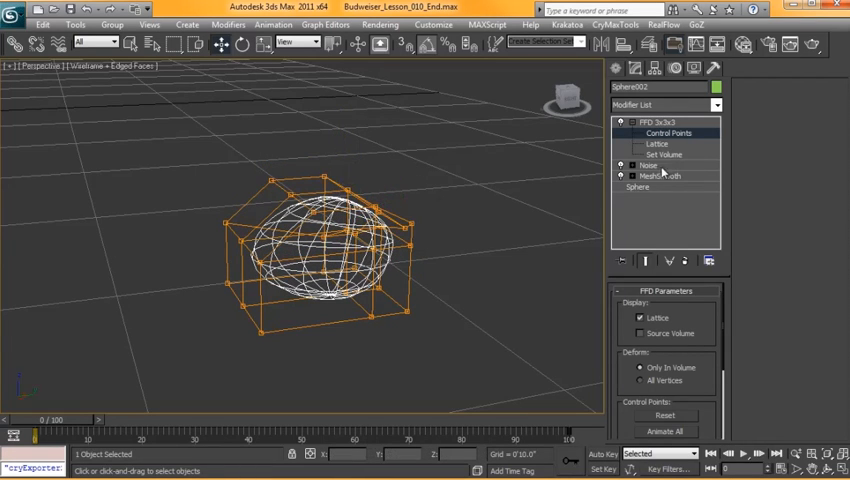
Step: Raise Sphere002's Noise scale and strength, then adjust FFD 3x3x3 control points again
click(639, 175)
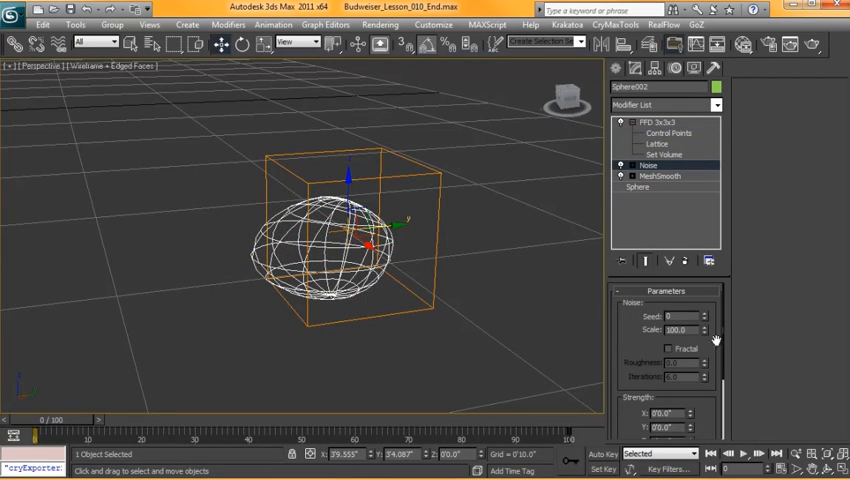
click(705, 326)
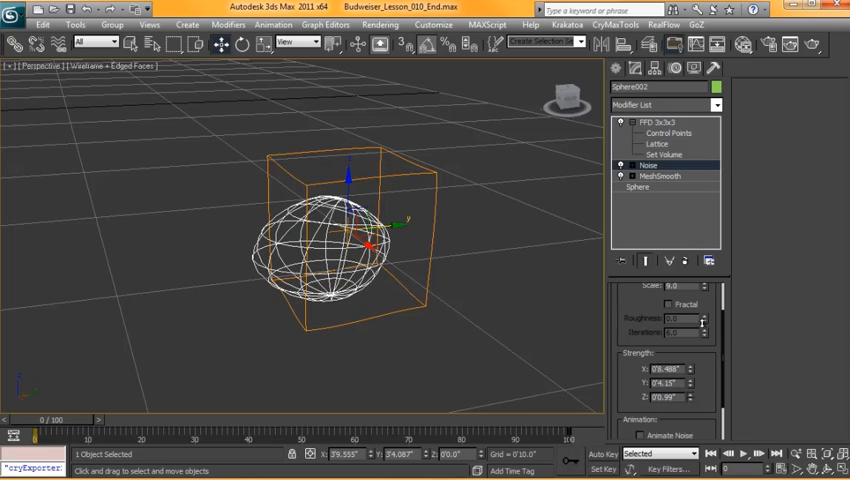
click(701, 397)
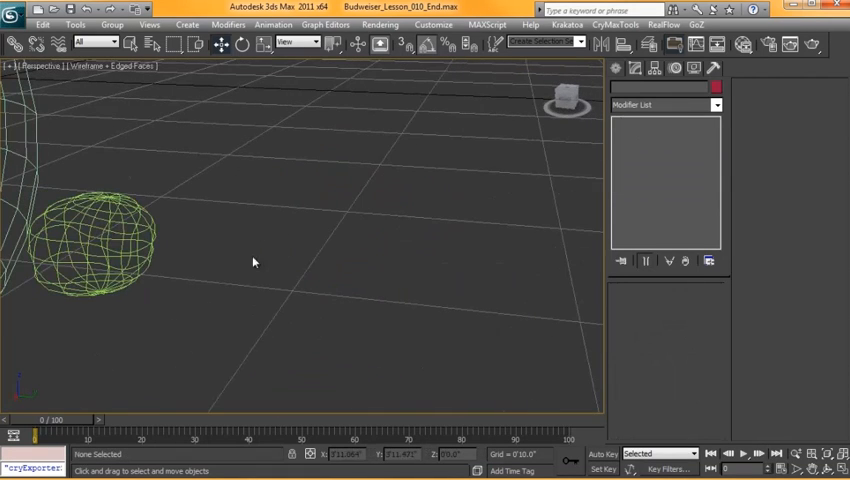
click(95, 250)
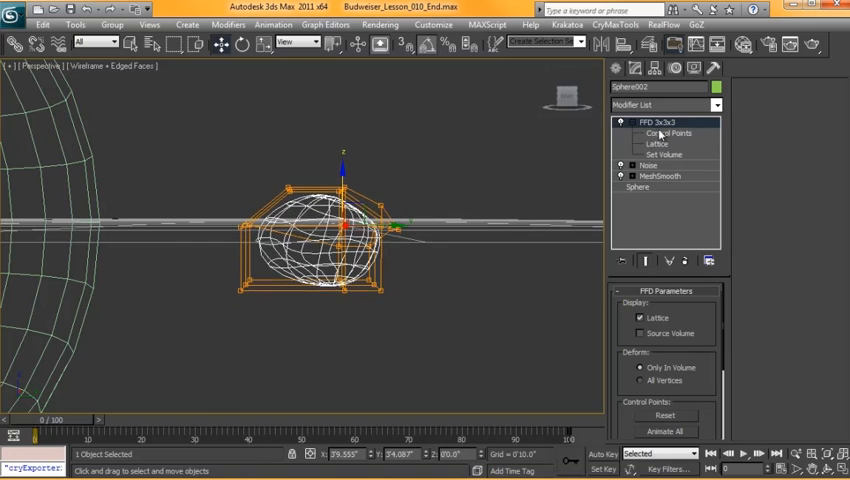
click(668, 133)
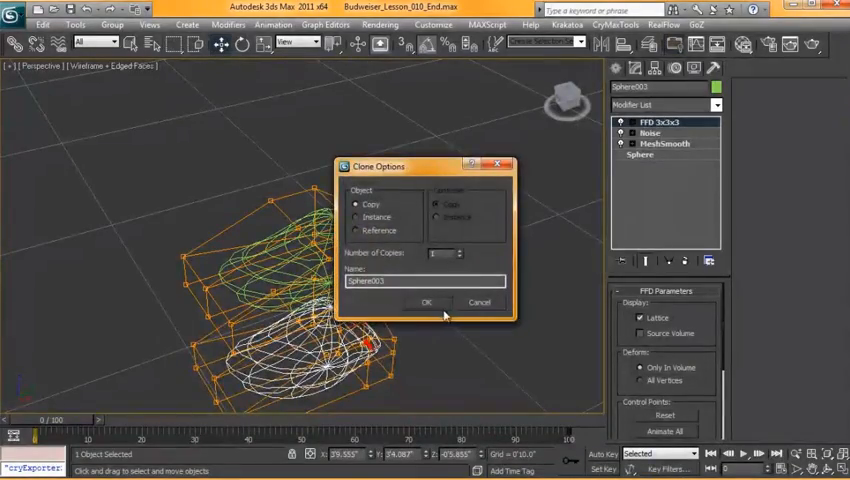
Step: Copy the droplet and change the copy's Noise settings for a different shape
click(426, 302)
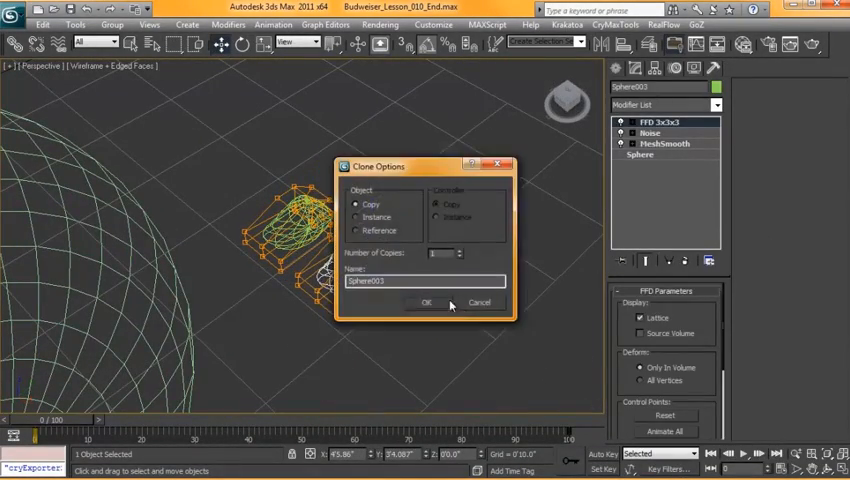
click(427, 302)
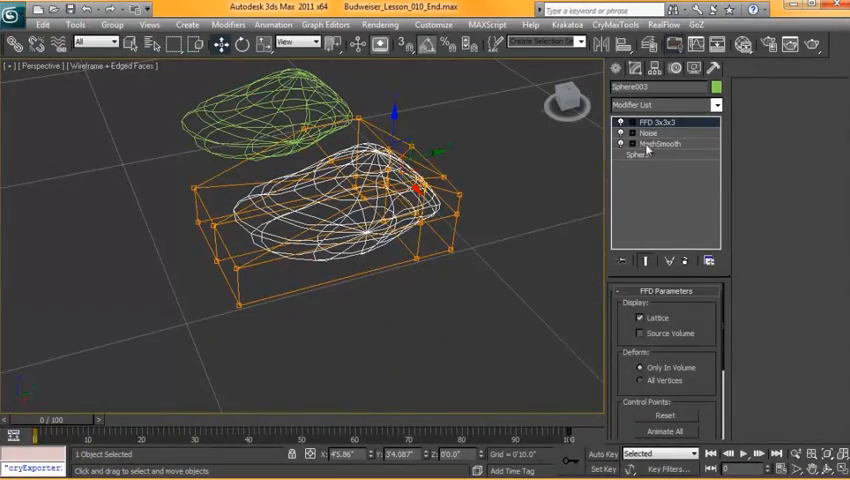
click(648, 133)
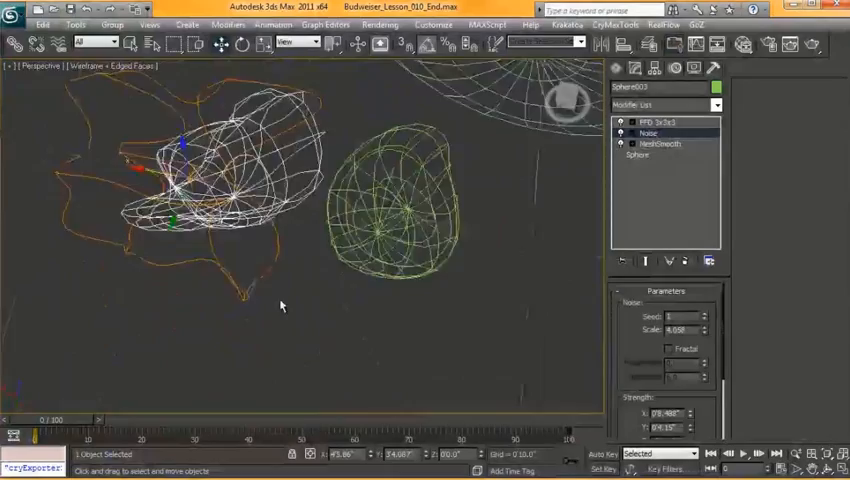
click(705, 314)
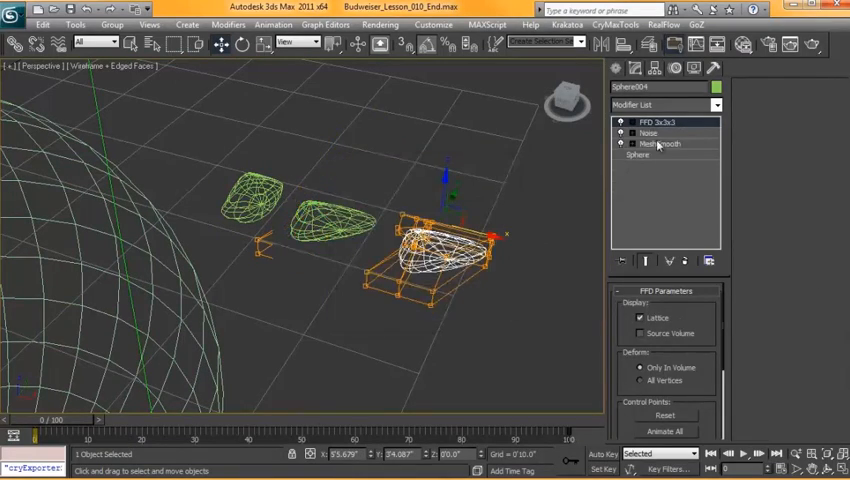
click(648, 133)
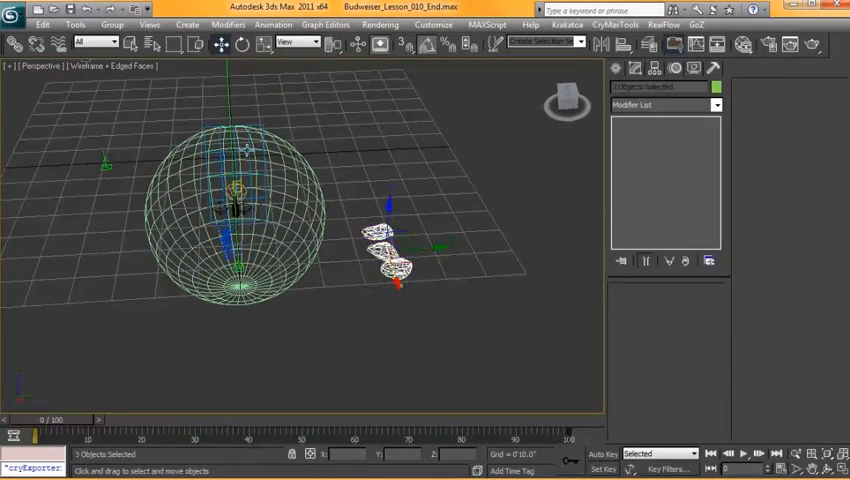
Step: Group the selected sphere and droplets under the name 'Condenser'
click(111, 24)
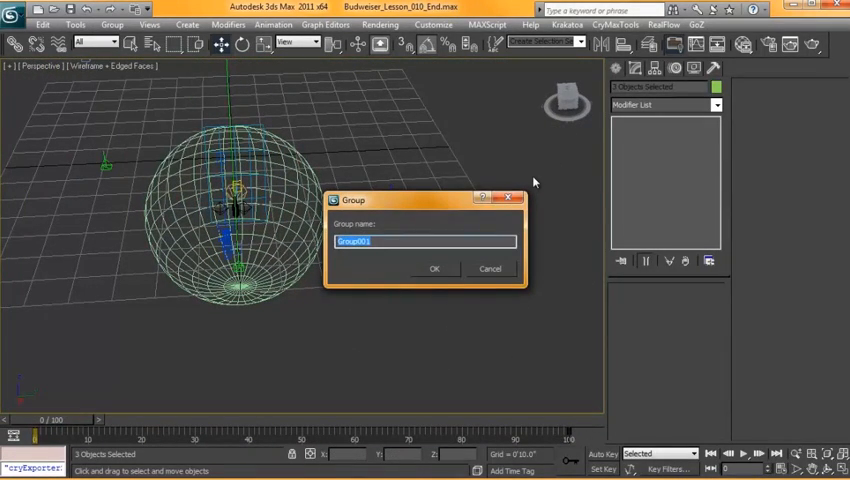
text(Condenser)
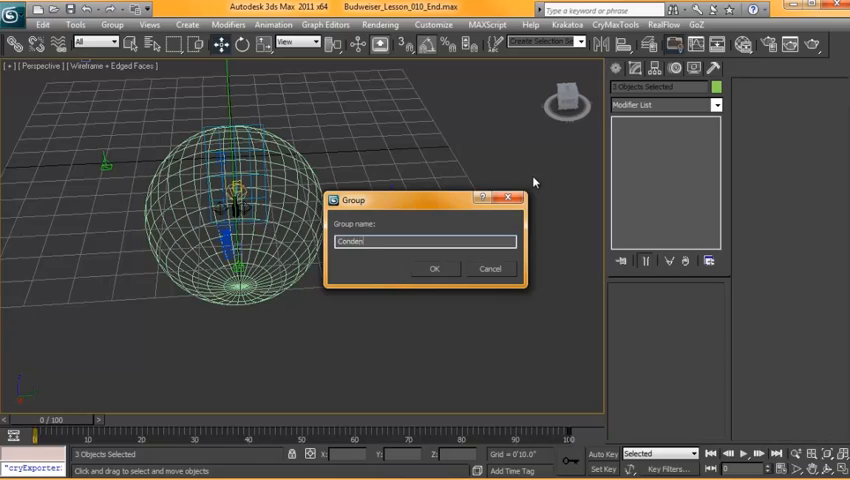
click(434, 268)
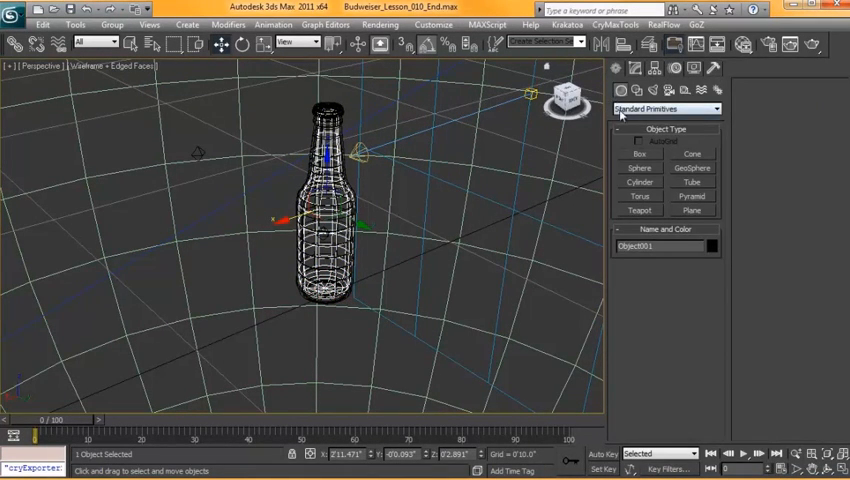
Step: Switch the Create panel to Particle Systems and start a PF Source
click(667, 108)
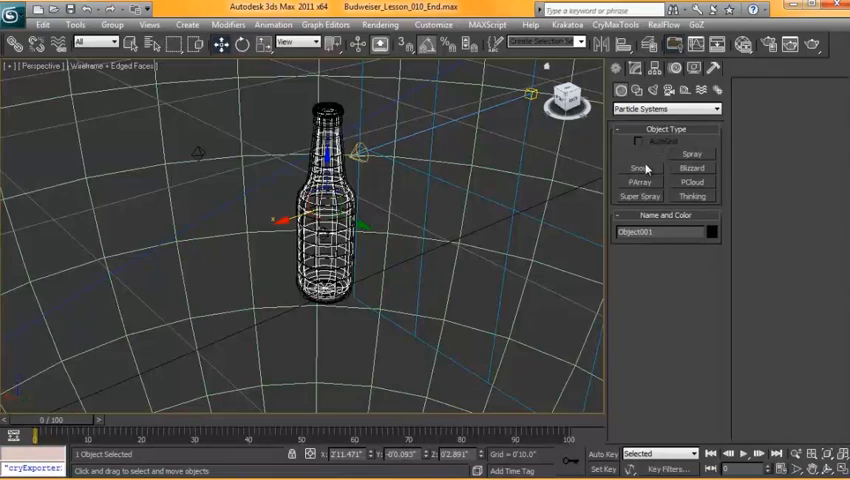
click(639, 155)
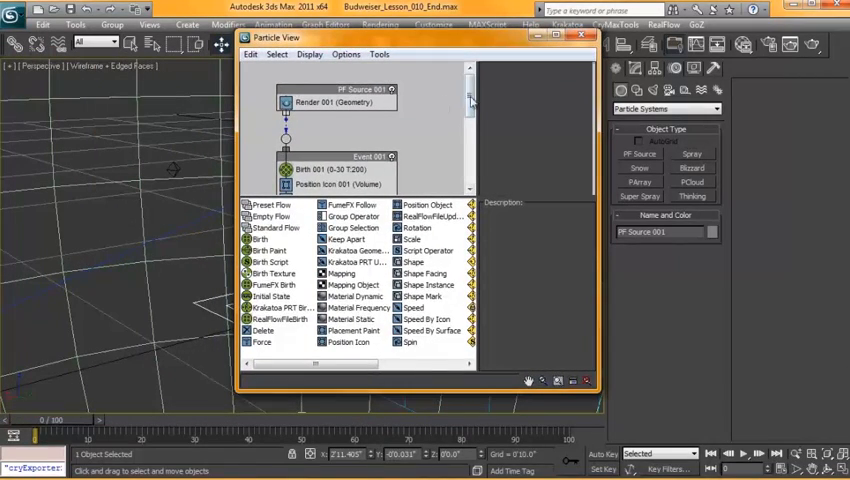
Step: Scroll Particle View, inspect PF Source 001's render settings, and clear the operator selection
scroll(down, 3)
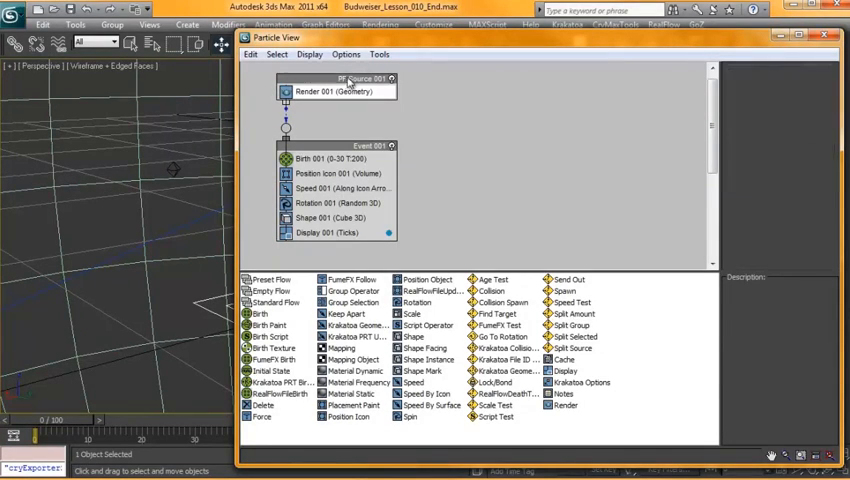
click(337, 79)
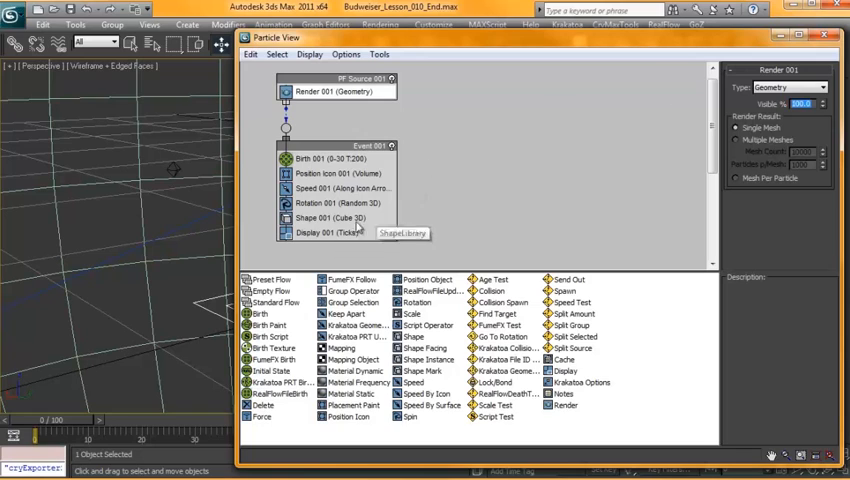
click(330, 232)
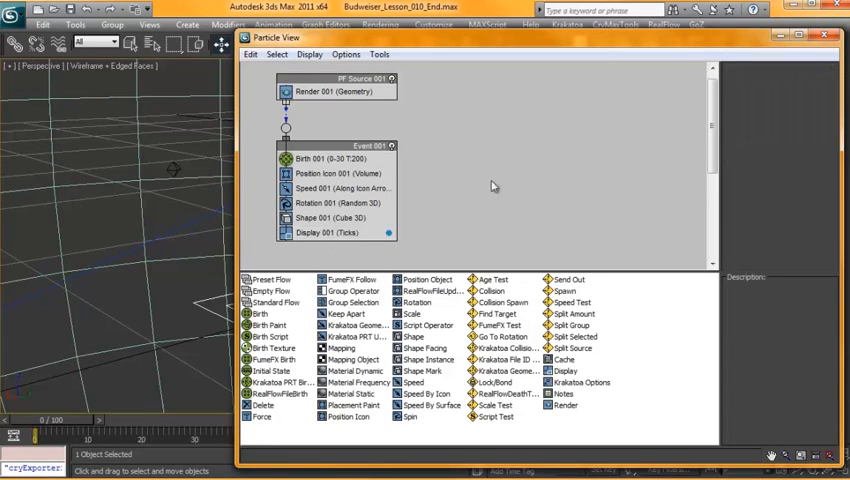
Step: Select an operator in Event 001 to set up particle birth and placement
click(330, 148)
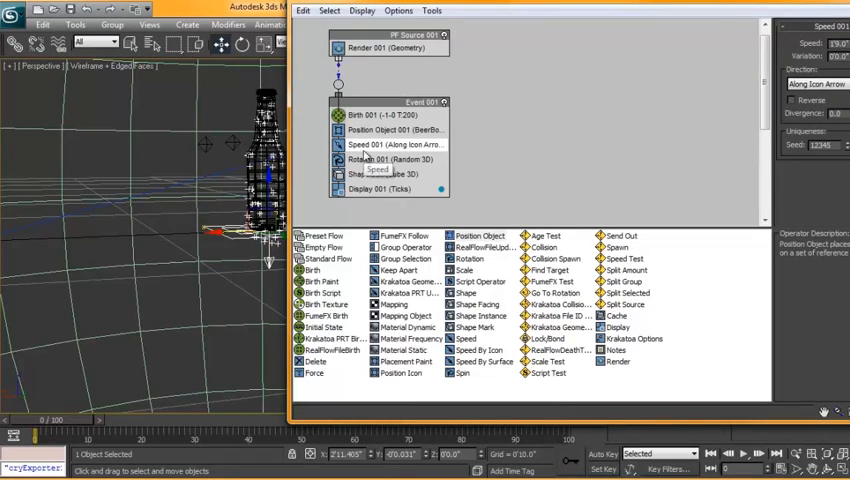
Step: Delete Speed 001 and replace Shape 001 with a Shape Instance operator
right_click(365, 160)
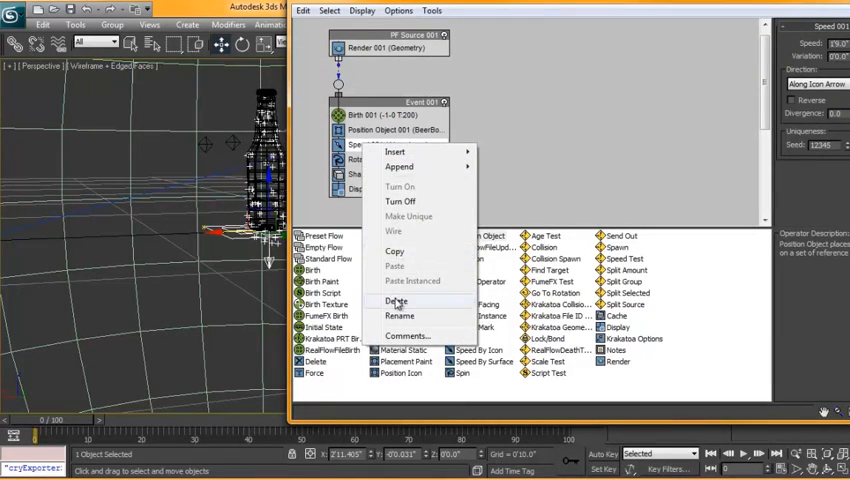
click(396, 301)
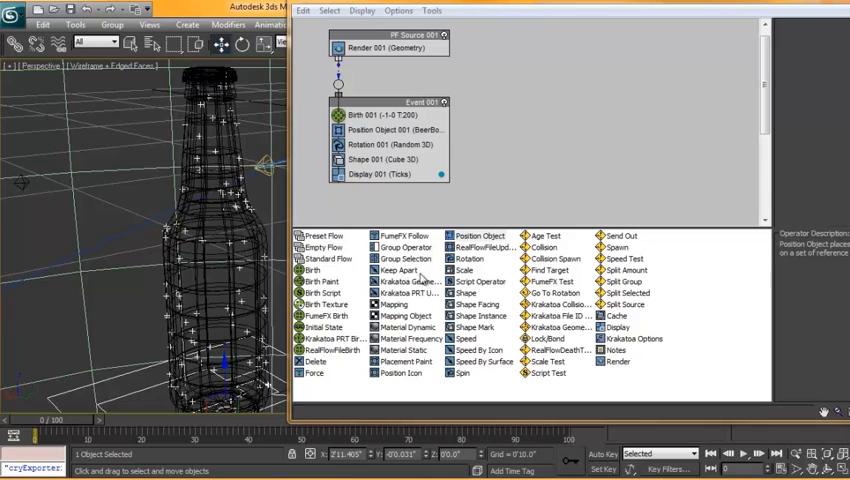
click(478, 235)
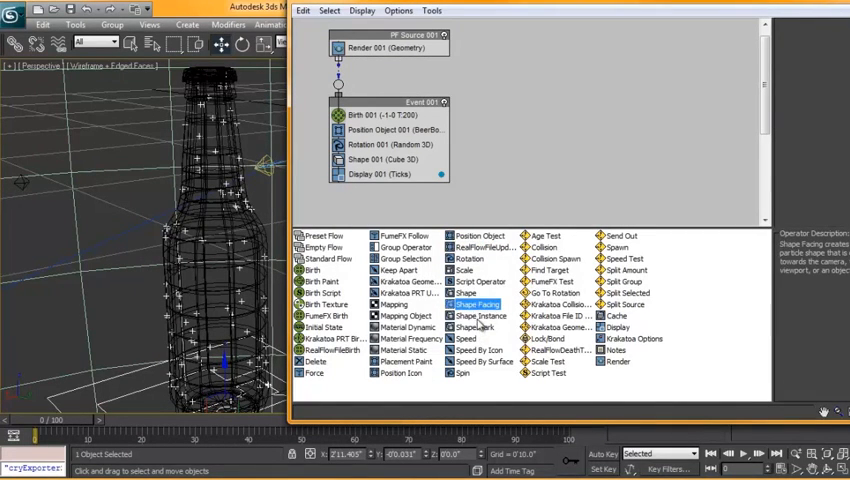
click(480, 315)
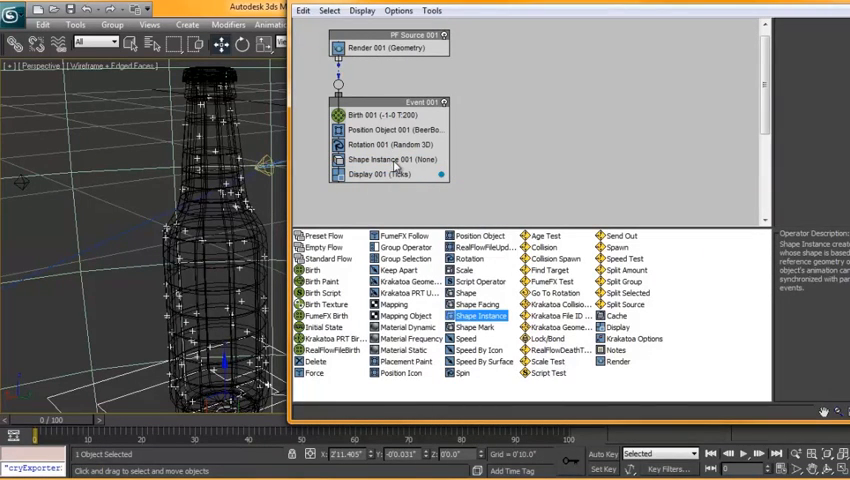
Step: Pick the Condensation group as the Shape Instance particle geometry
click(390, 160)
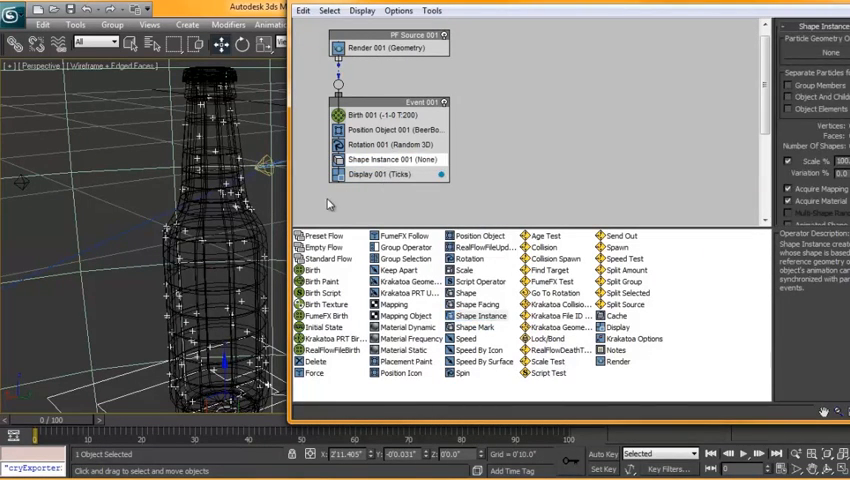
click(831, 52)
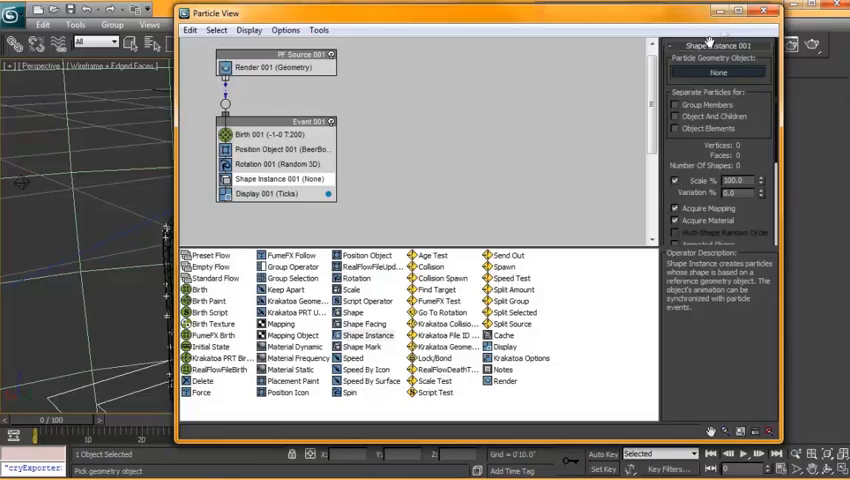
click(766, 12)
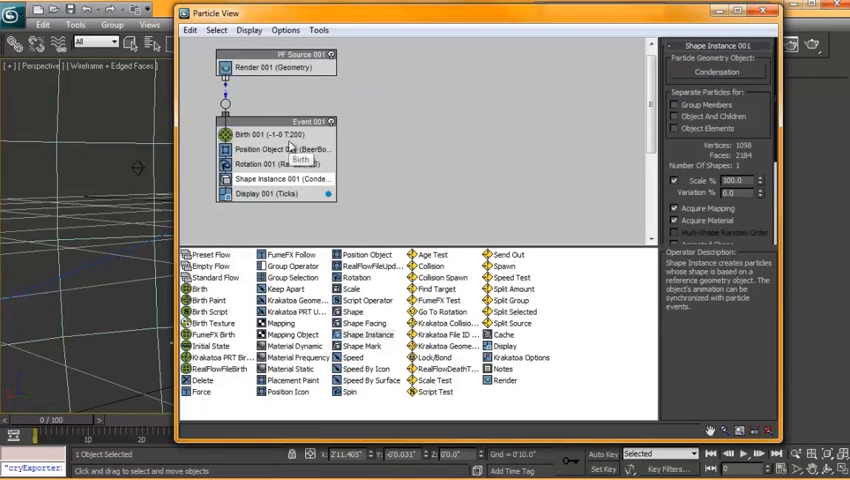
click(273, 193)
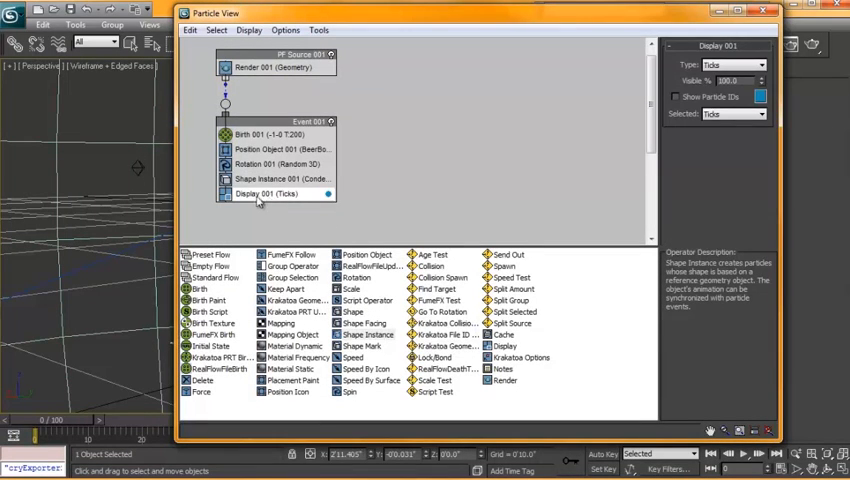